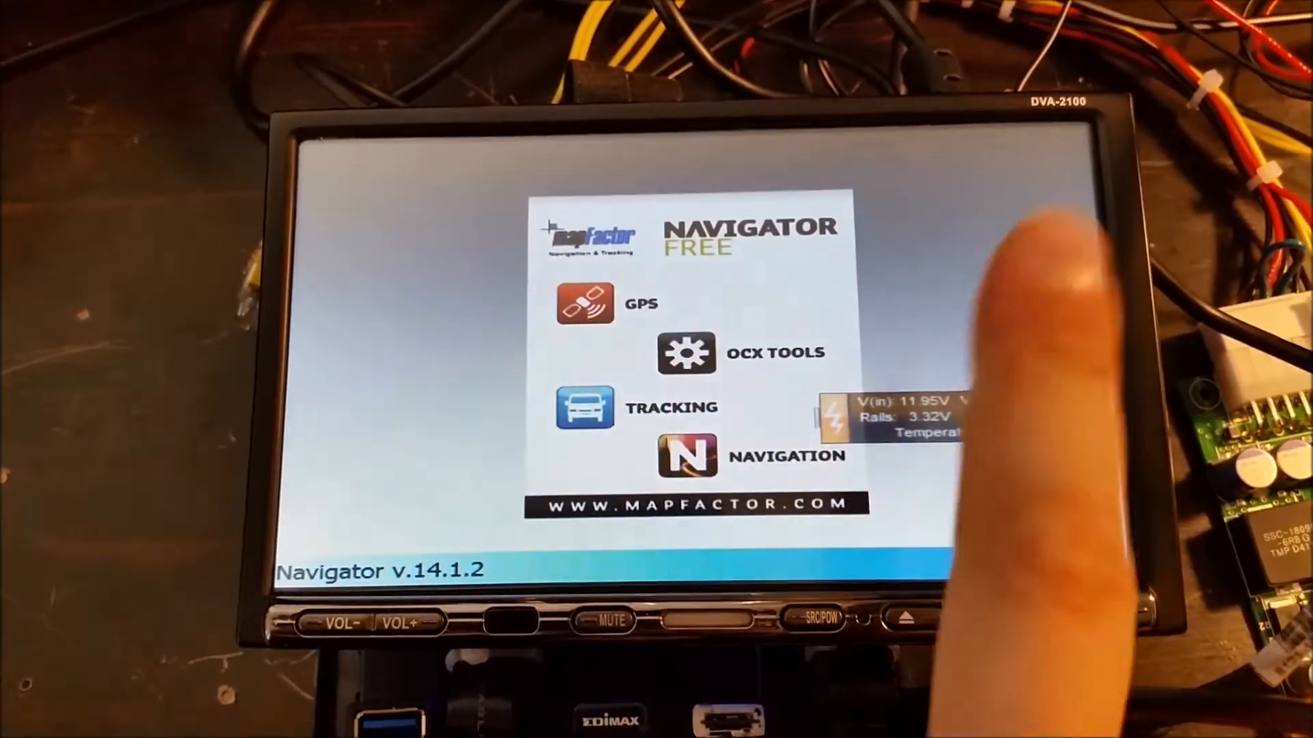
# - Launch Navigator from the MapFactor launcher so the OpenStreetMap welcome warning appears
pyautogui.click(687, 457)
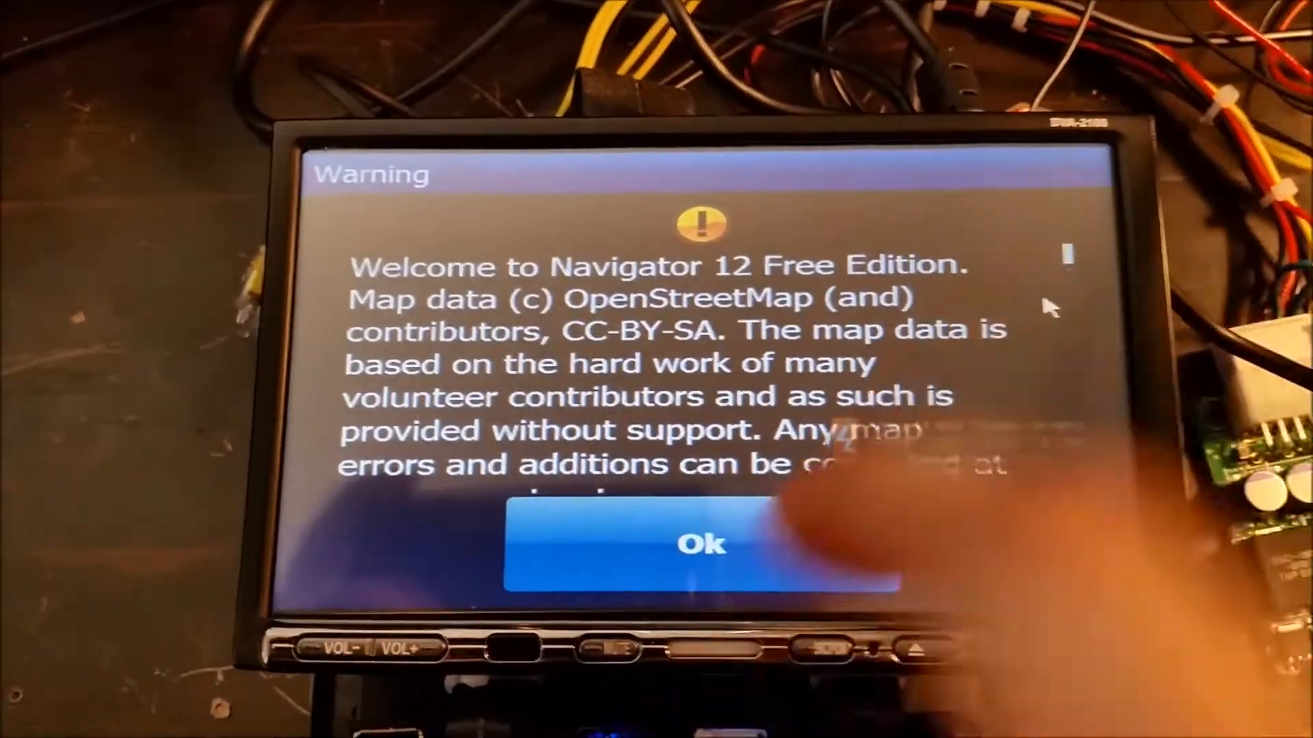